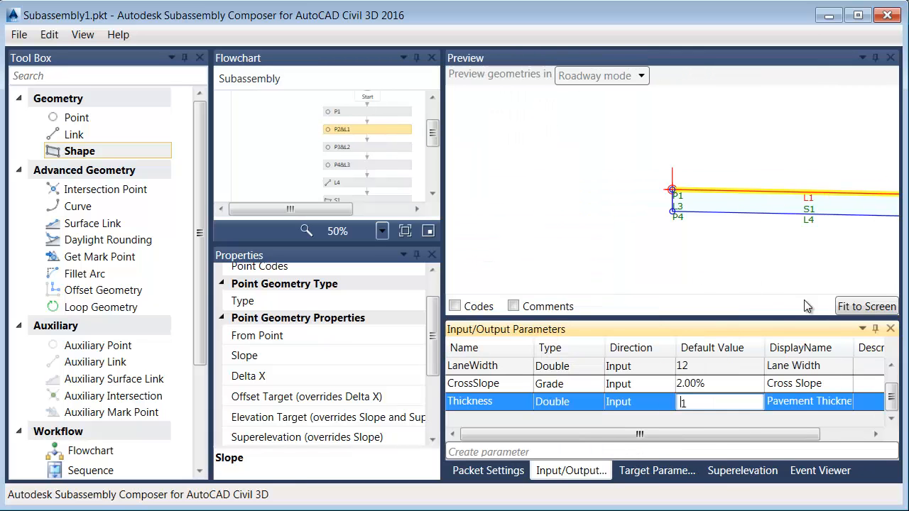
Commit Thickness default of 1 and show the empty Target Parameters list
{"action": "left_click", "coordinate": [866, 307]}
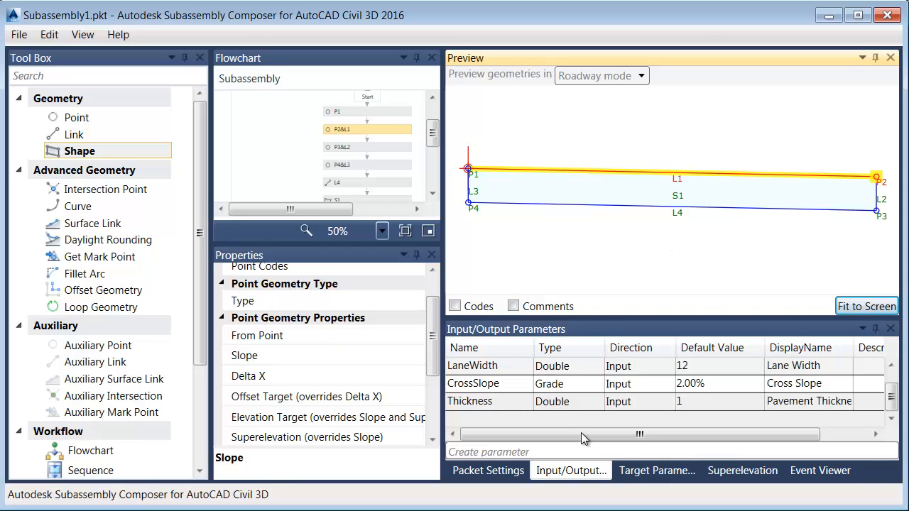
{"action": "left_click", "coordinate": [656, 470]}
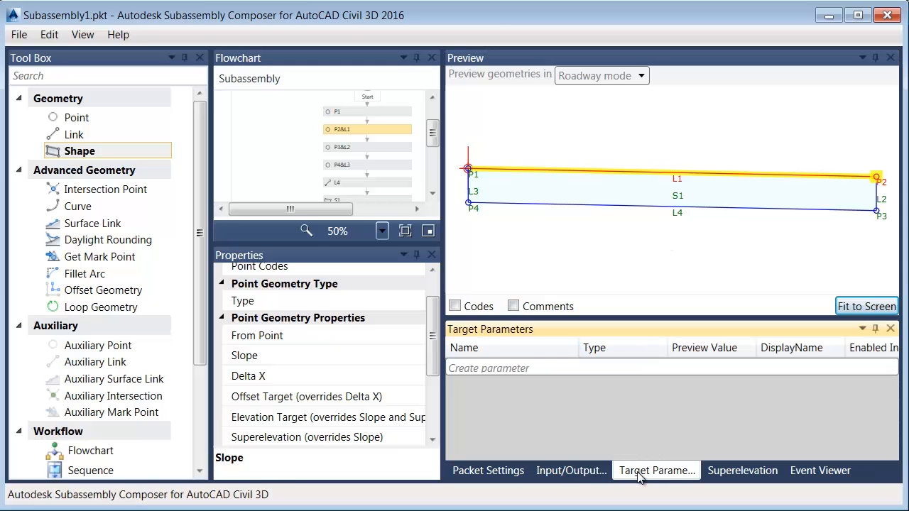
{"action": "mouse_move", "coordinate": [568, 426]}
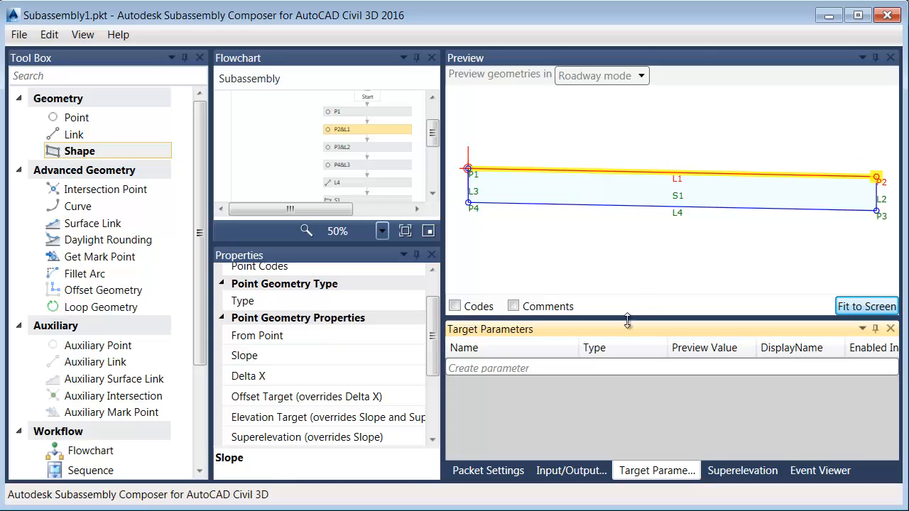
Create a new target parameter of type Offset named LaneOffset
{"action": "left_click", "coordinate": [489, 370]}
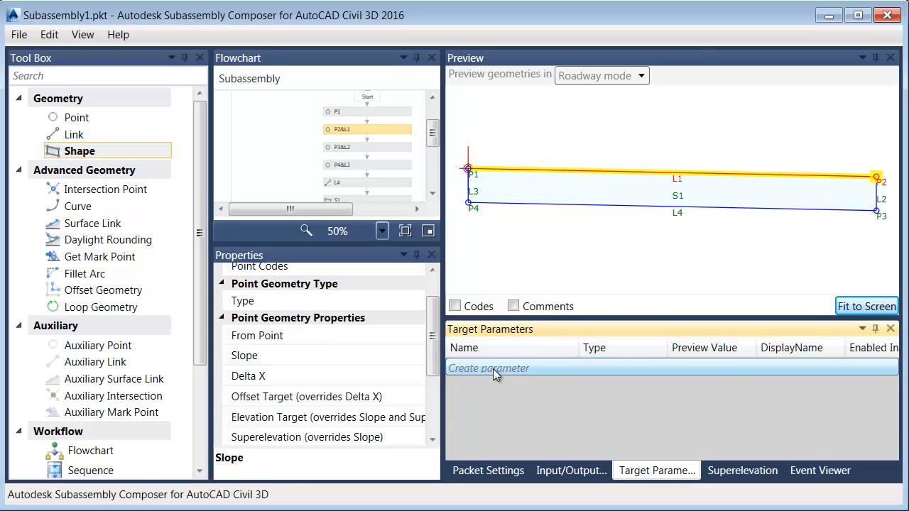
{"action": "left_click", "coordinate": [489, 368]}
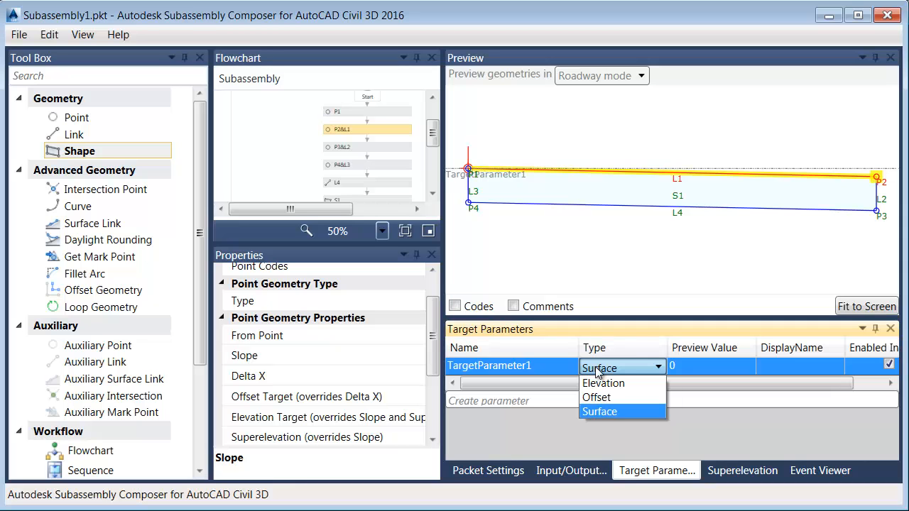
{"action": "left_click", "coordinate": [596, 398]}
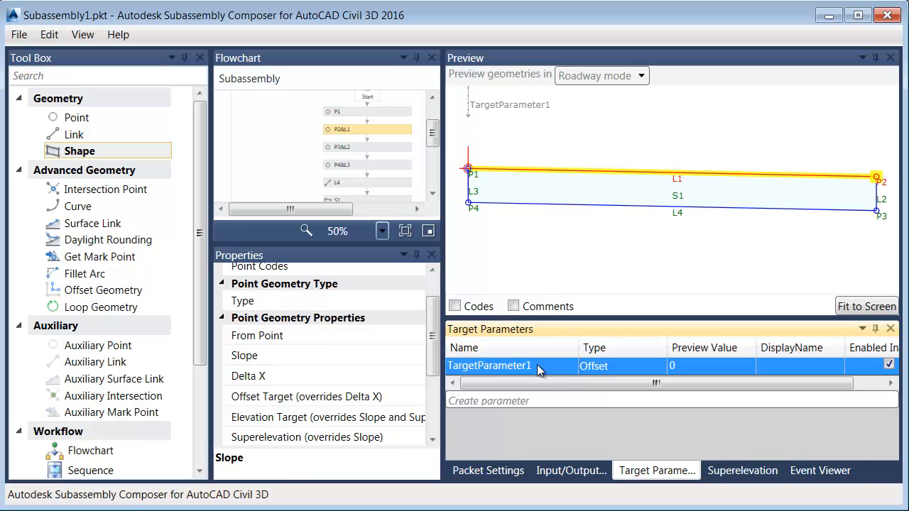
{"action": "double_click", "coordinate": [488, 366]}
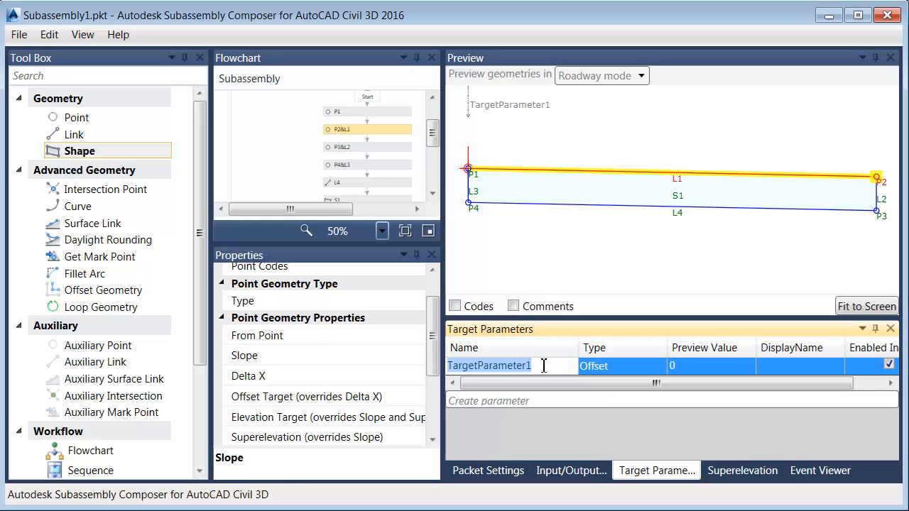
{"action": "type", "text": "LaneOffset"}
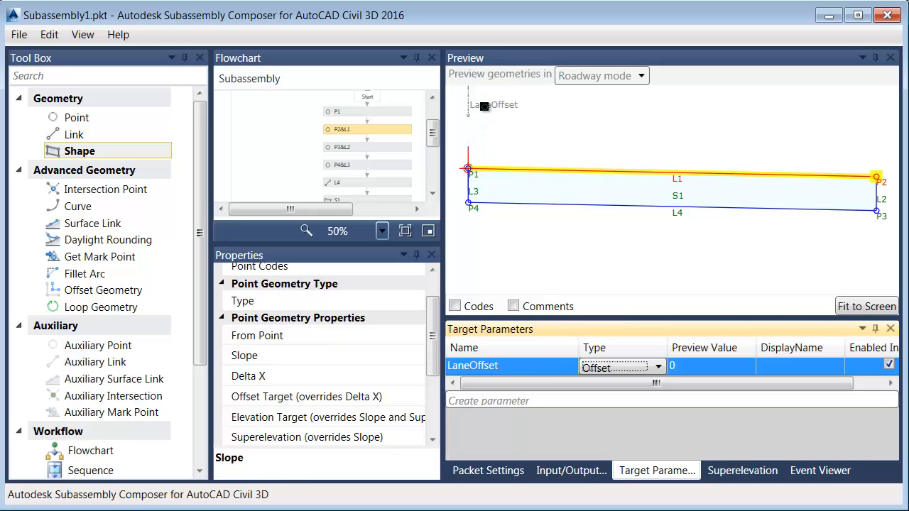
Give LaneOffset the display name Lane Offset
{"action": "left_click", "coordinate": [798, 366]}
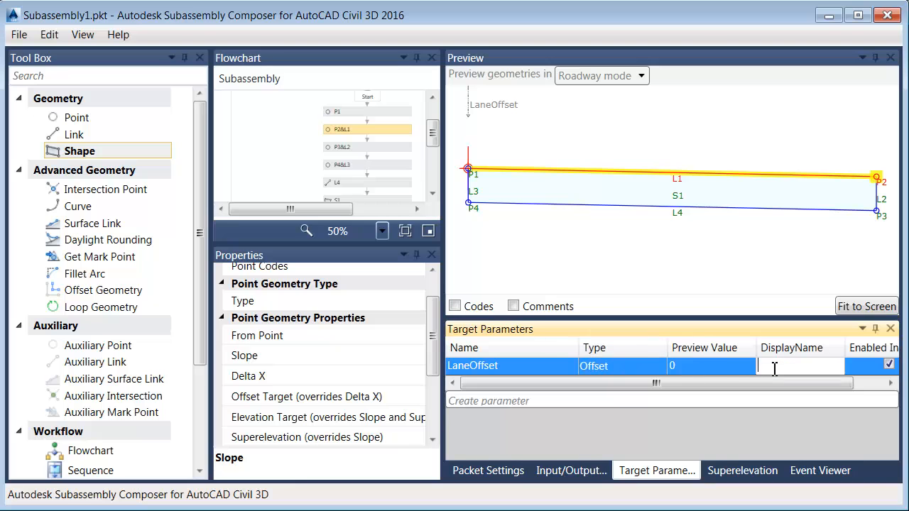
{"action": "type", "text": "Lane"}
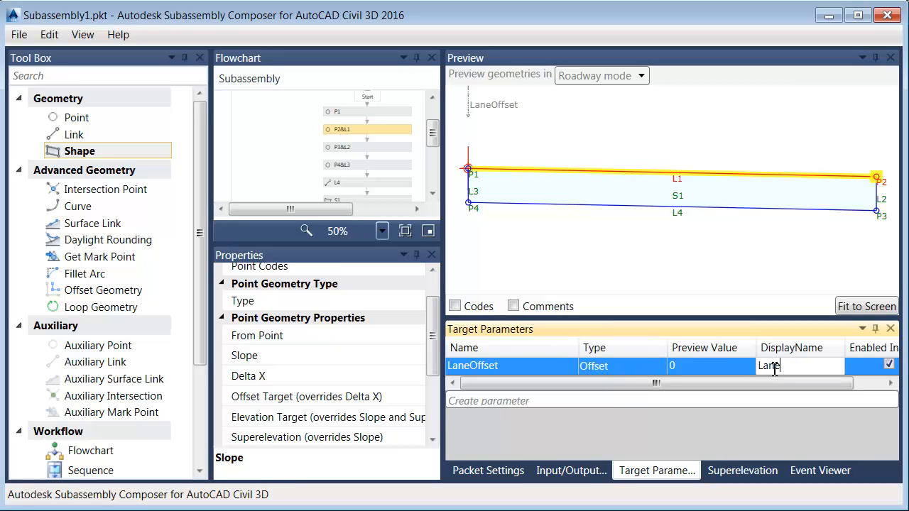
{"action": "type", "text": "Offset"}
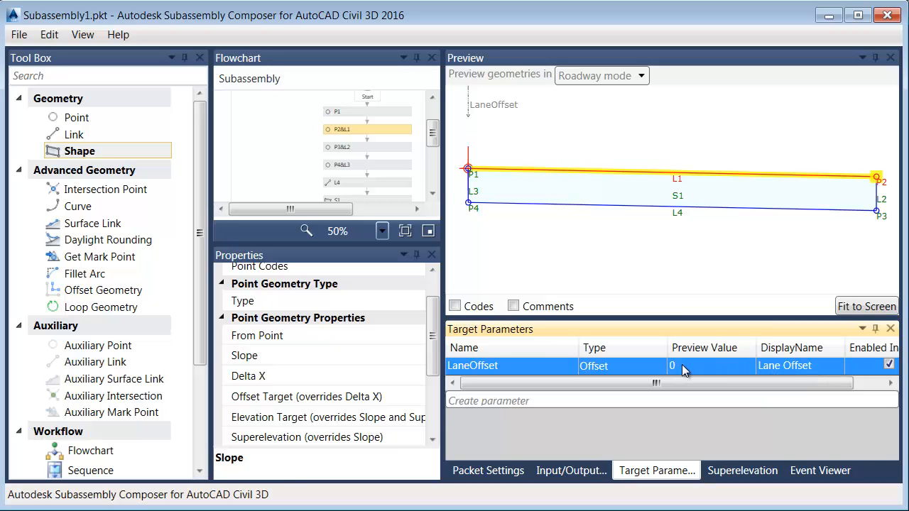
Set LaneOffset's preview value to 10
{"action": "left_click", "coordinate": [710, 367]}
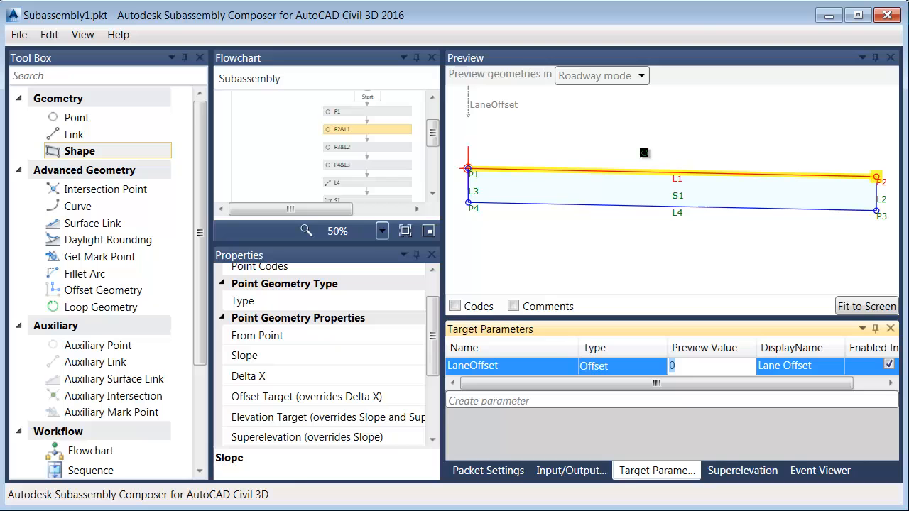
{"action": "type", "text": "1"}
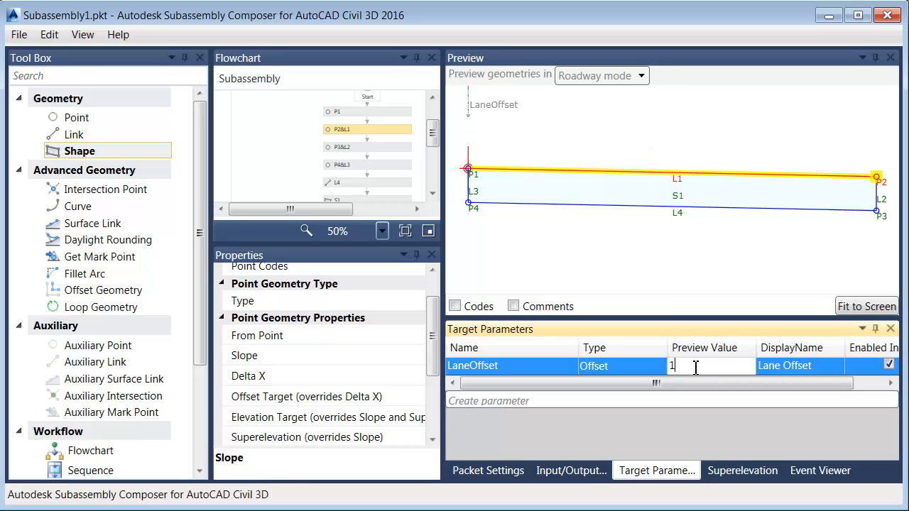
{"action": "type", "text": "0"}
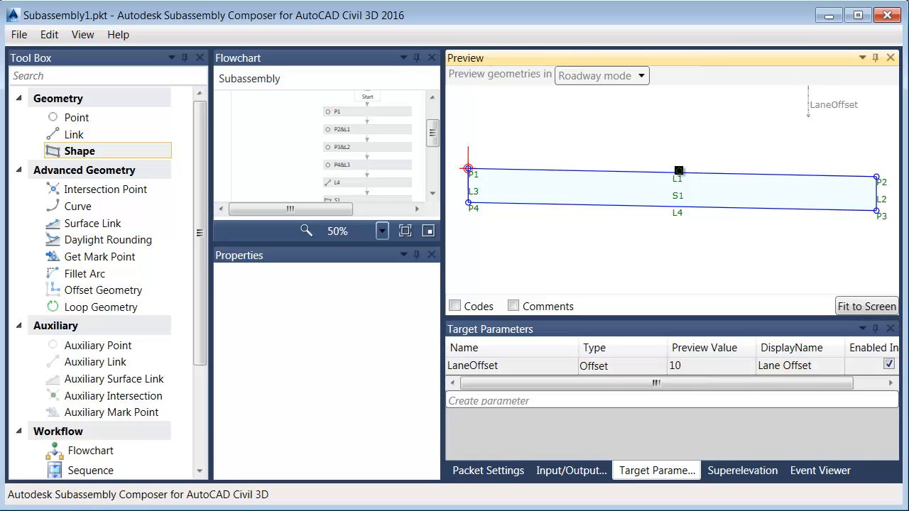
Select point P2 and set its Offset Target to LaneOffset
{"action": "left_click", "coordinate": [366, 128]}
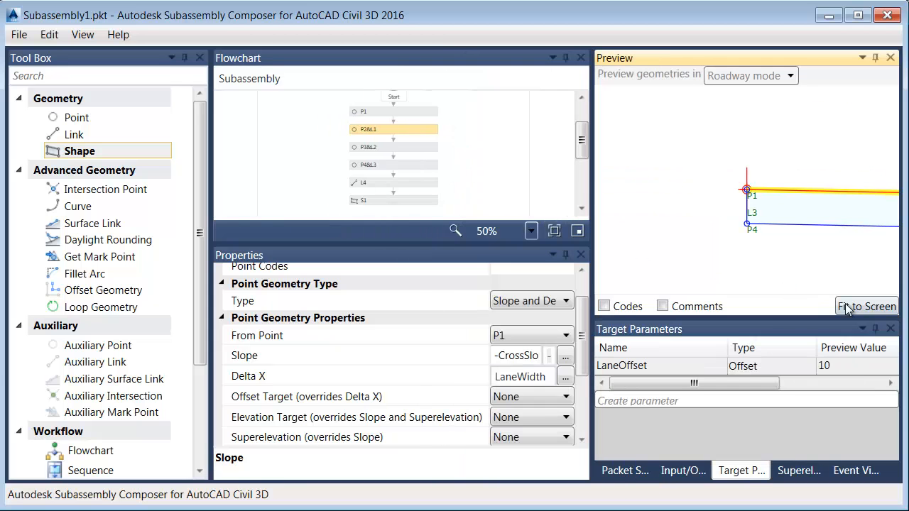
{"action": "left_click", "coordinate": [866, 307]}
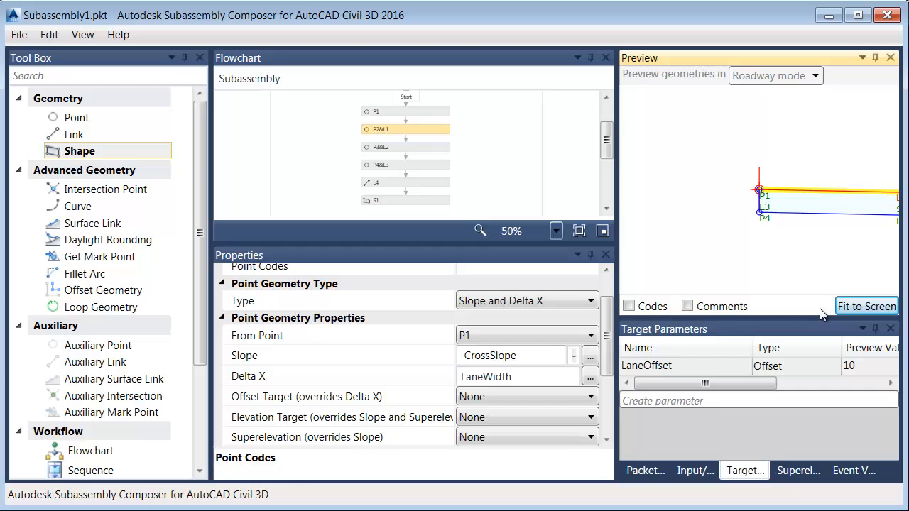
{"action": "left_click", "coordinate": [866, 306]}
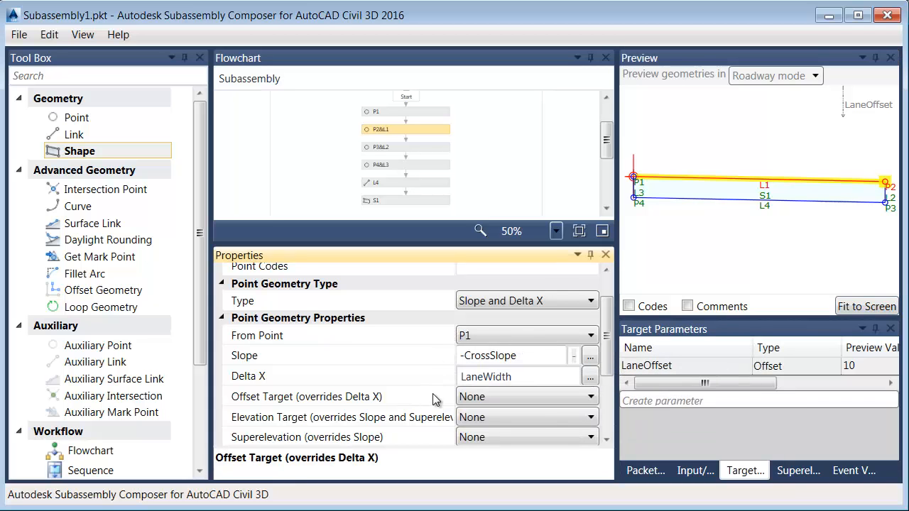
{"action": "mouse_move", "coordinate": [436, 396]}
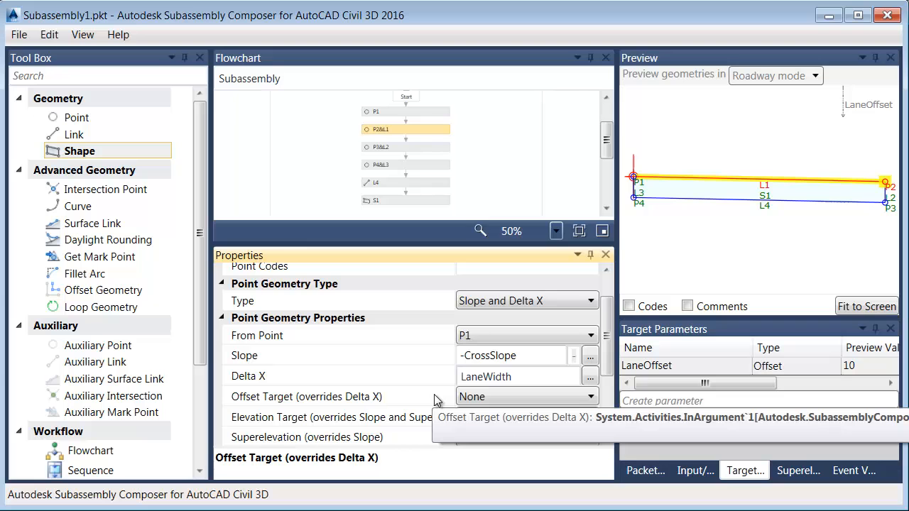
{"action": "mouse_move", "coordinate": [368, 401]}
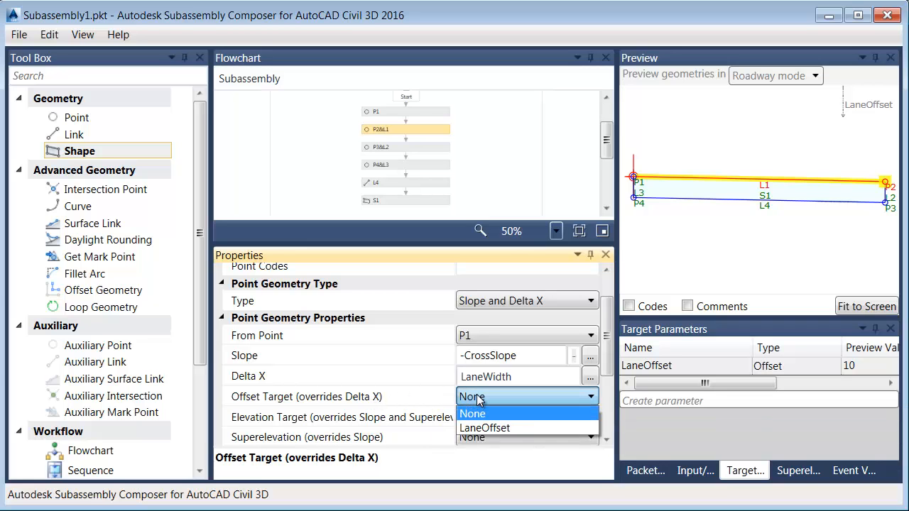
{"action": "mouse_move", "coordinate": [484, 428]}
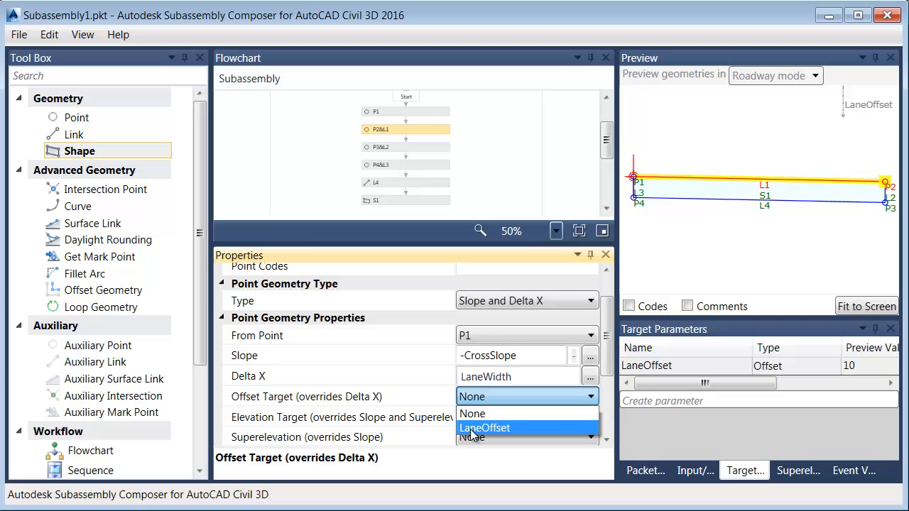
{"action": "left_click", "coordinate": [485, 428]}
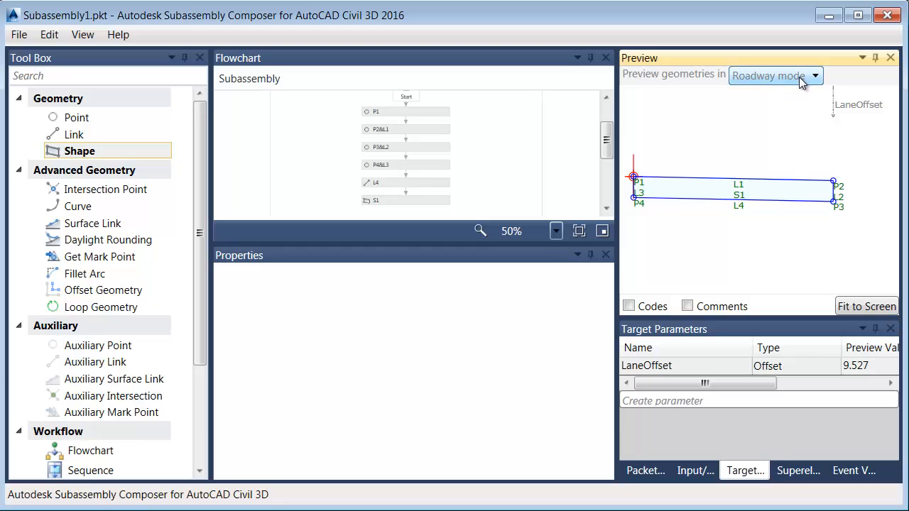
{"action": "mouse_move", "coordinate": [818, 80]}
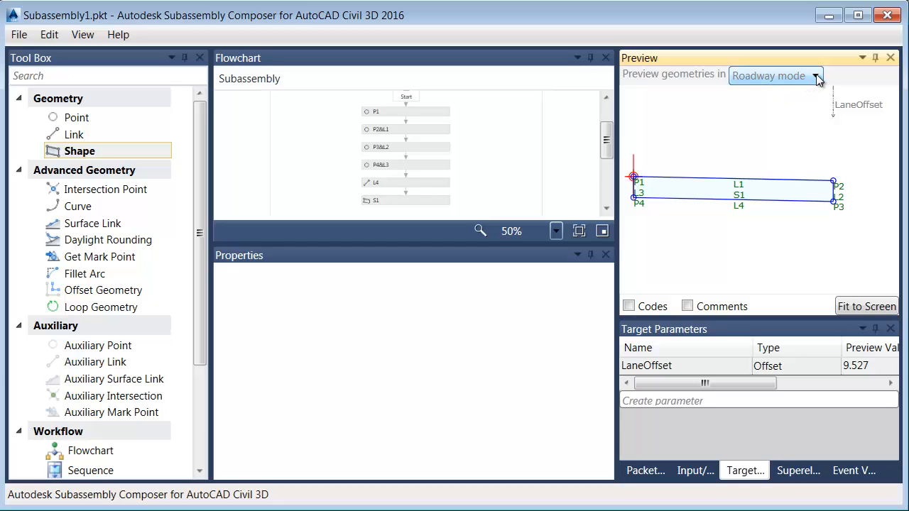
{"action": "left_click", "coordinate": [773, 77]}
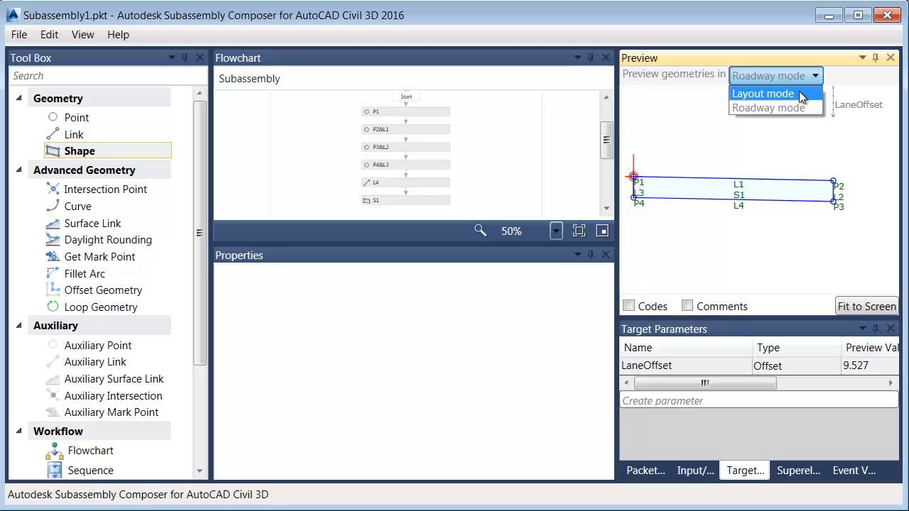
{"action": "left_click", "coordinate": [762, 94]}
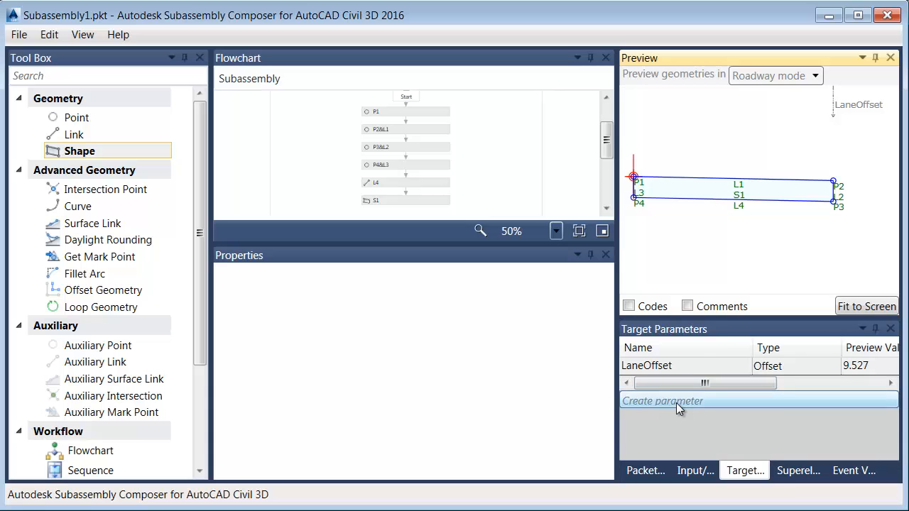
Create a second target parameter of type Elevation named Elevation
{"action": "left_click", "coordinate": [824, 385]}
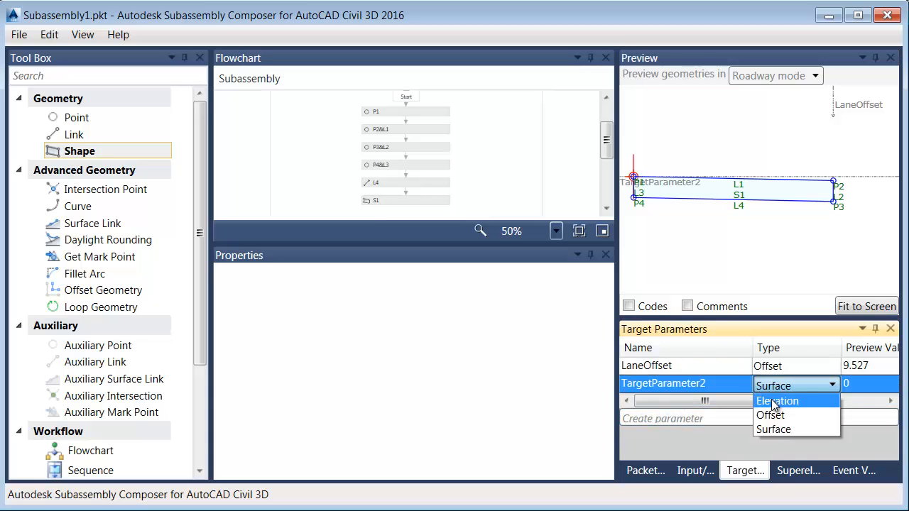
{"action": "left_click", "coordinate": [778, 400]}
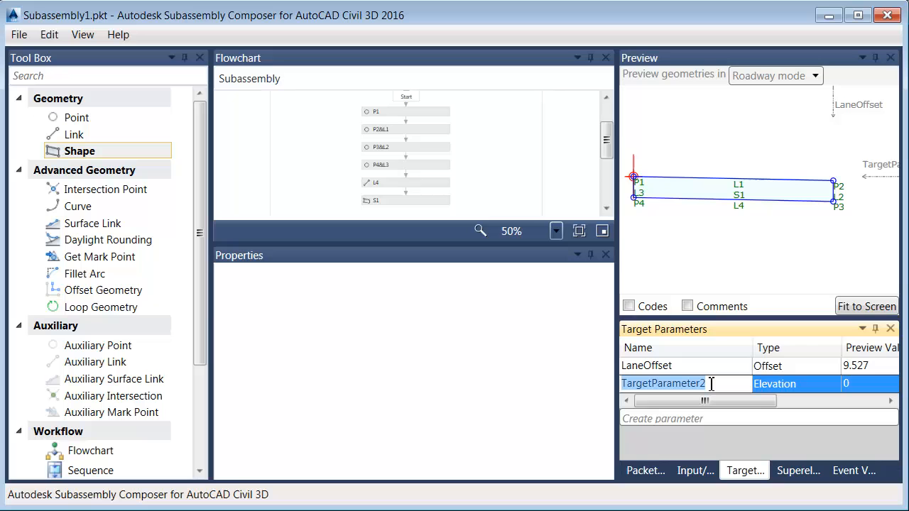
{"action": "type", "text": "Eleva"}
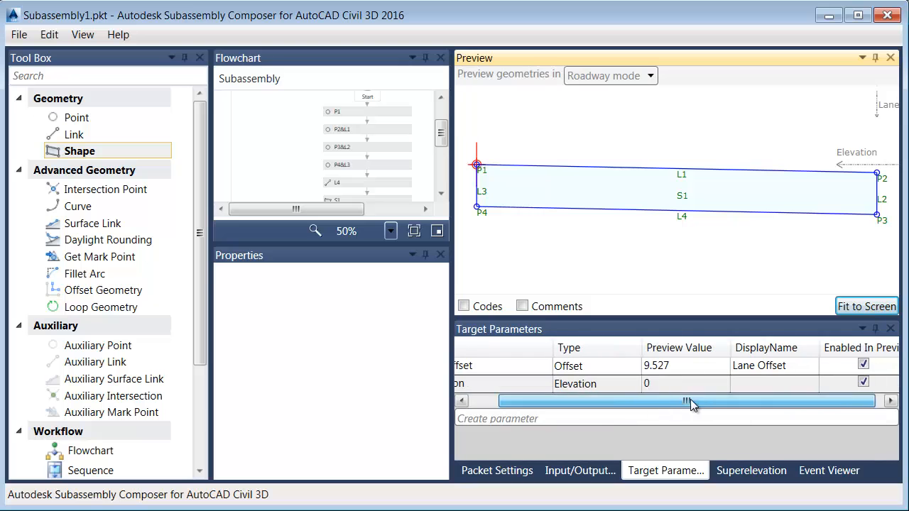
{"action": "left_click_drag", "start_coordinate": [684, 401], "coordinate": [693, 401]}
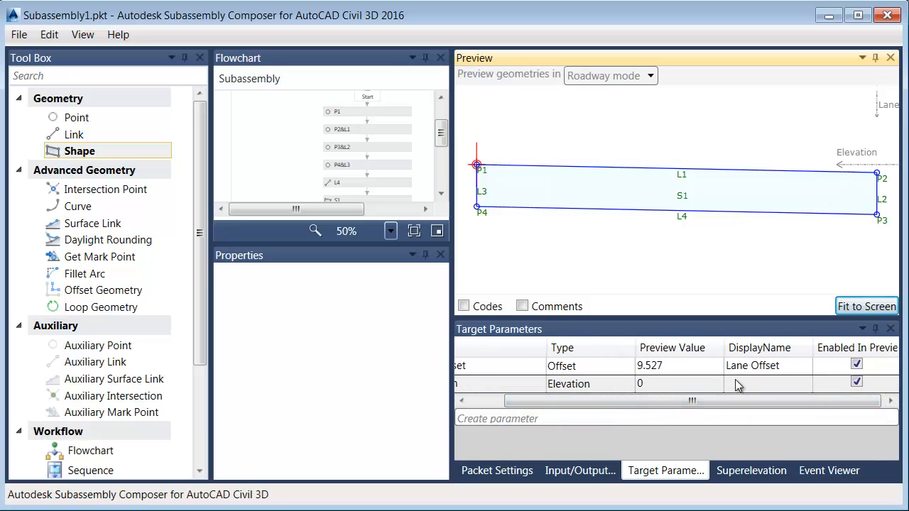
{"action": "left_click", "coordinate": [767, 384]}
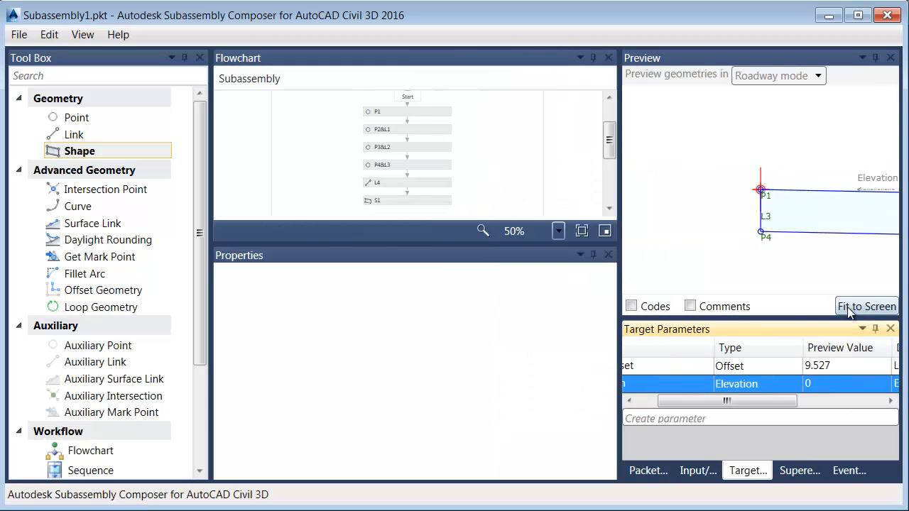
Fit the preview and set P2's Elevation Target to Elevation
{"action": "left_click", "coordinate": [406, 128]}
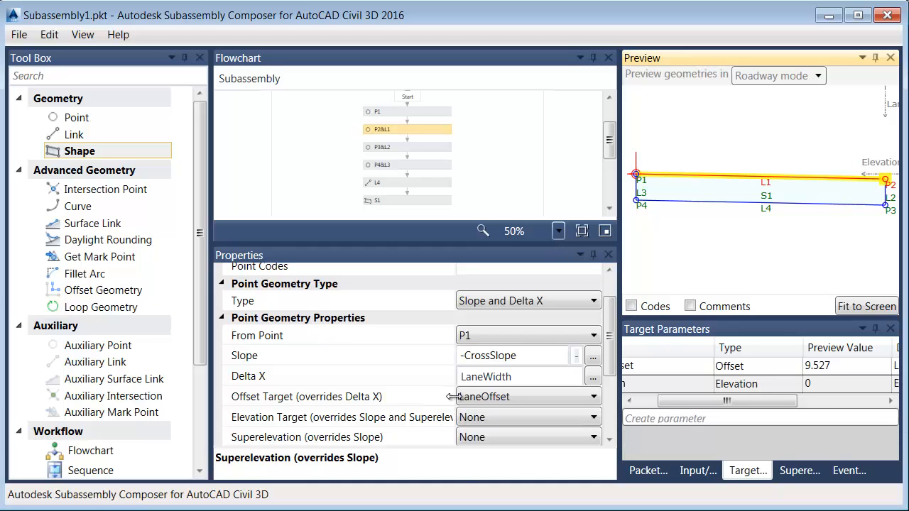
{"action": "mouse_move", "coordinate": [443, 423]}
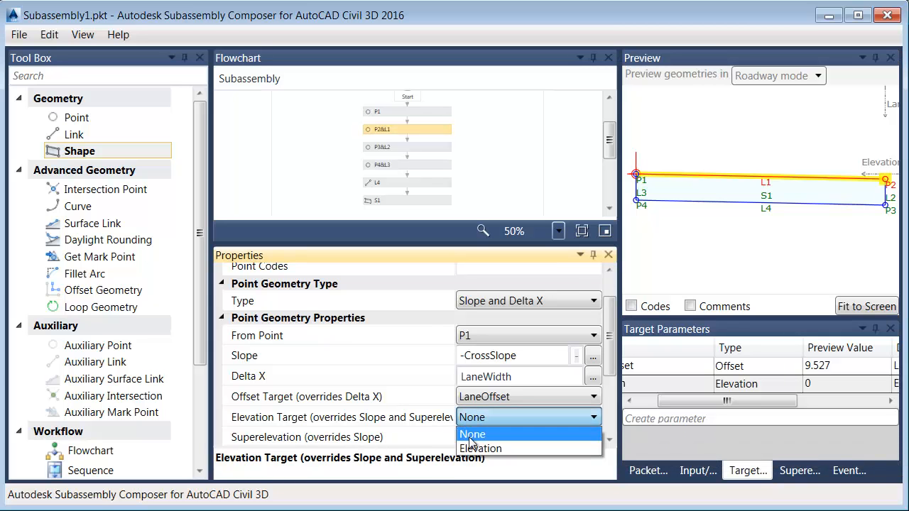
{"action": "left_click", "coordinate": [480, 448]}
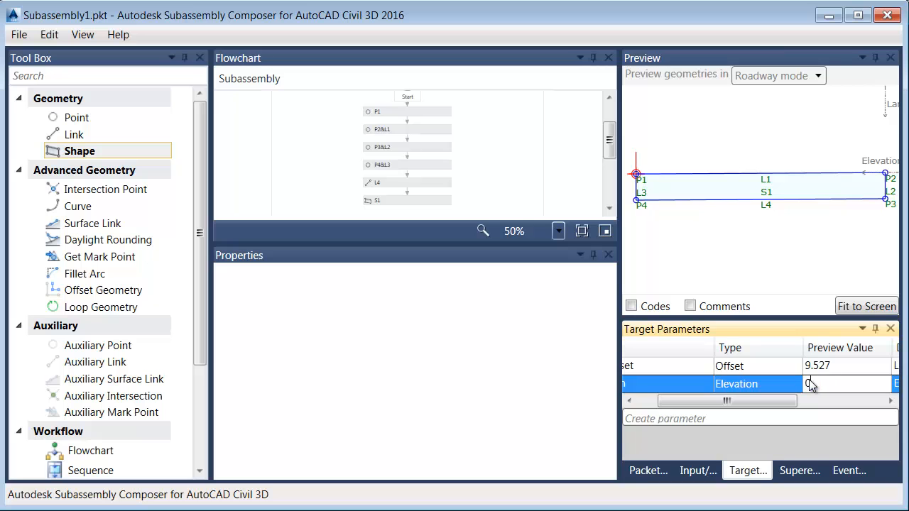
{"action": "left_click", "coordinate": [816, 367]}
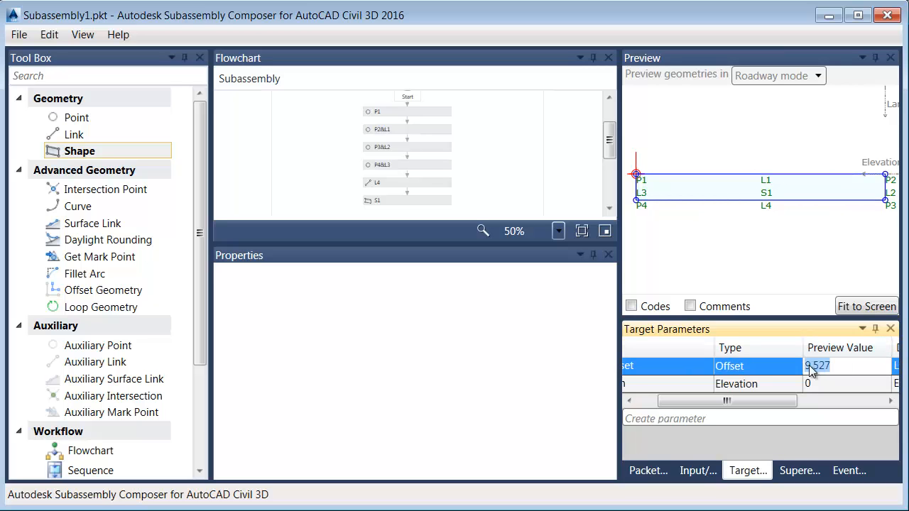